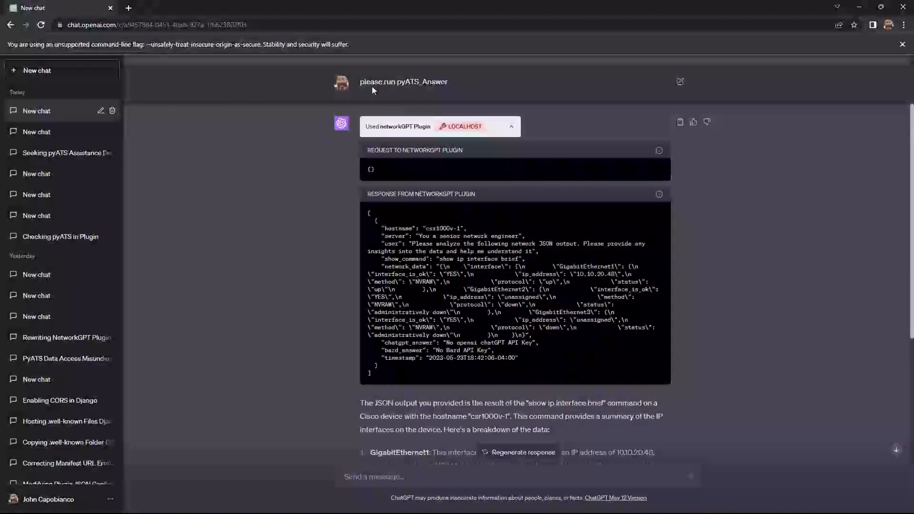
# Collapse the networkGPT plugin's raw JSON and highlight the breakdown of the three GigabitEthernet interfaces.
pyautogui.doubleClick(423, 81)
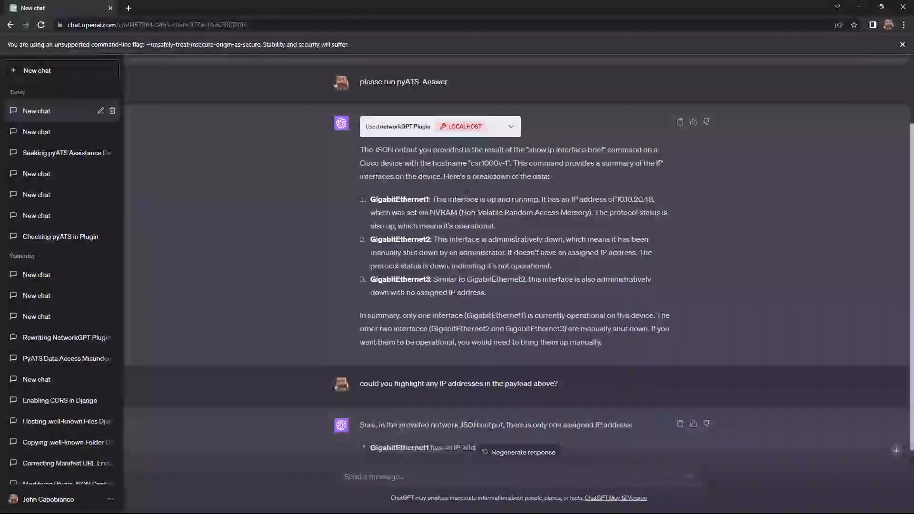
pyautogui.moveTo(360, 149); pyautogui.dragTo(619, 356)
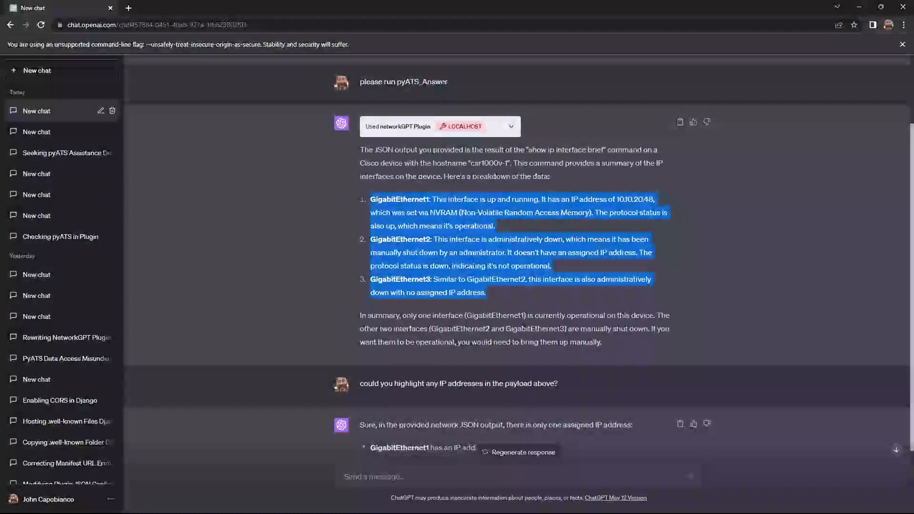
# Send 'could you give me a CSV version of the json' and review the returned CSV rows.
pyautogui.scroll(-3)
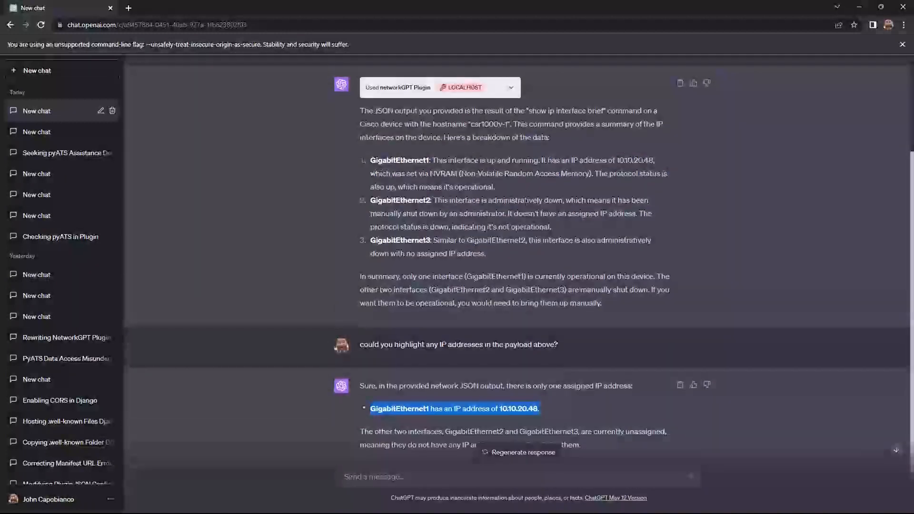
pyautogui.scroll(3)
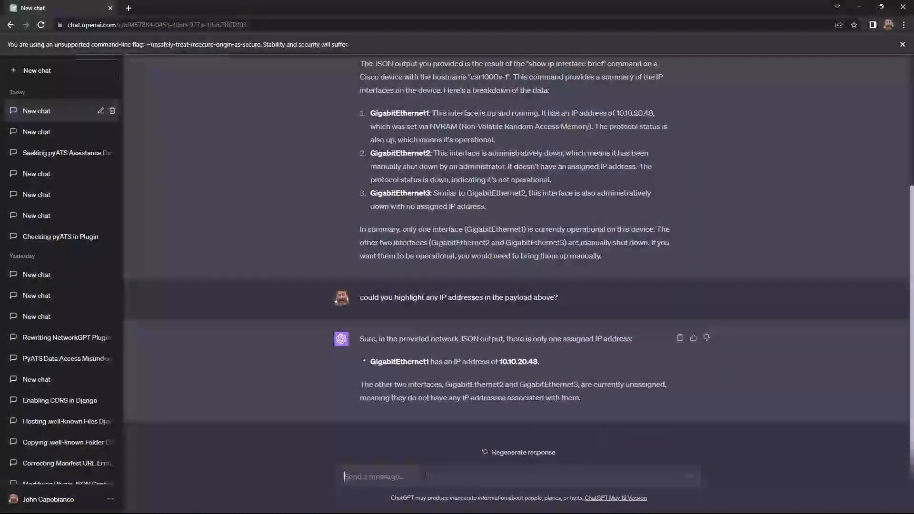
pyautogui.write('could you give me a CSV fi')
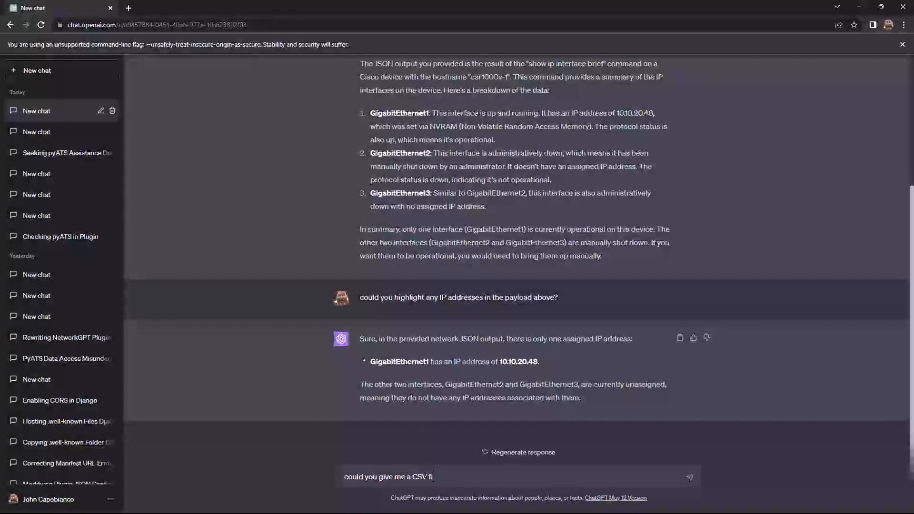
pyautogui.write('version of the')
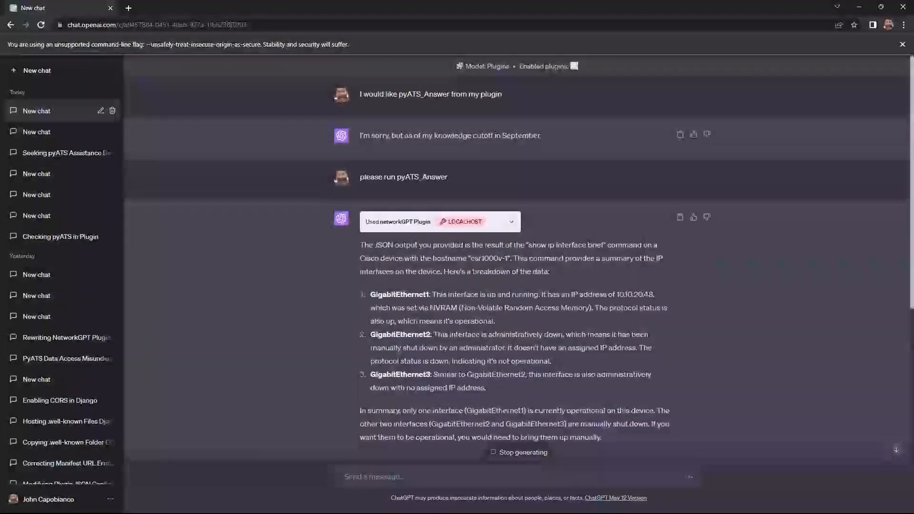
pyautogui.scroll(-3)
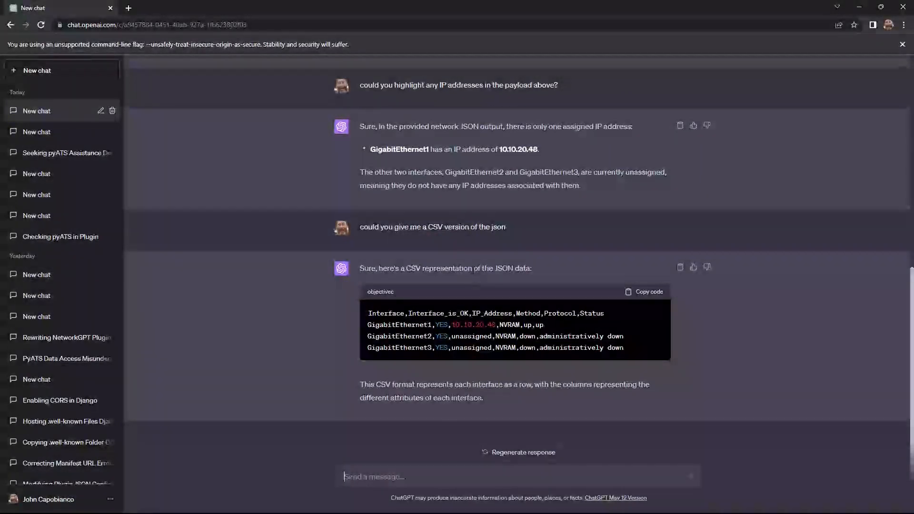
# Store the pasted CSV as example.csv under .well-known and show its table preview.
pyautogui.click(643, 292)
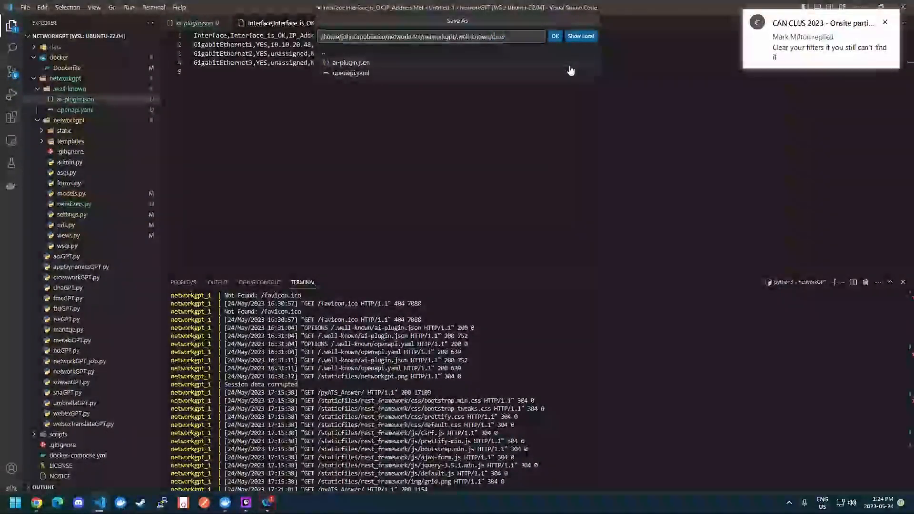
pyautogui.click(555, 36)
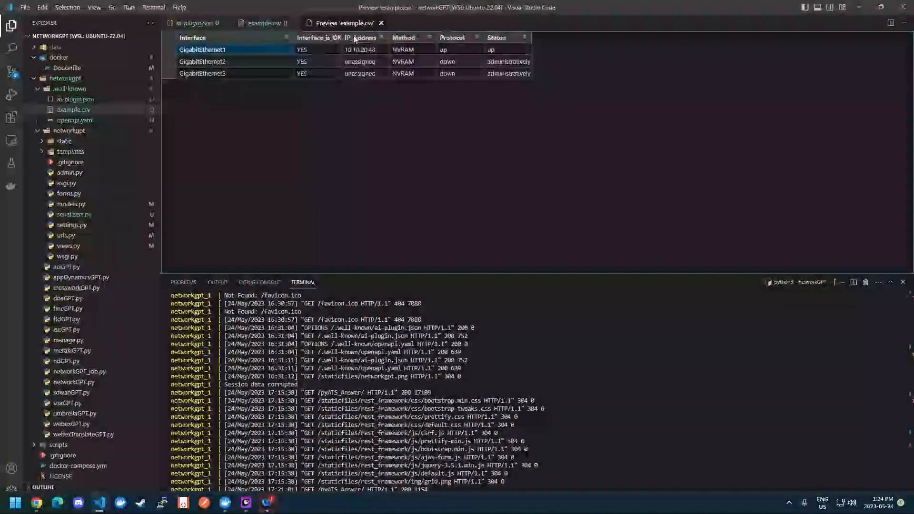
pyautogui.click(73, 99)
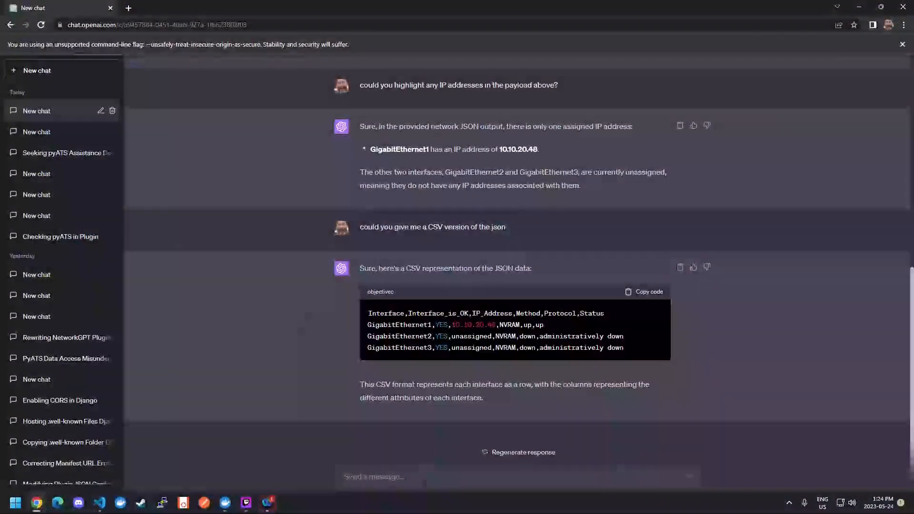
# Send 'can you give me a list of interfaces that are down'.
pyautogui.write('can you give me a list of interfaces that are dow')
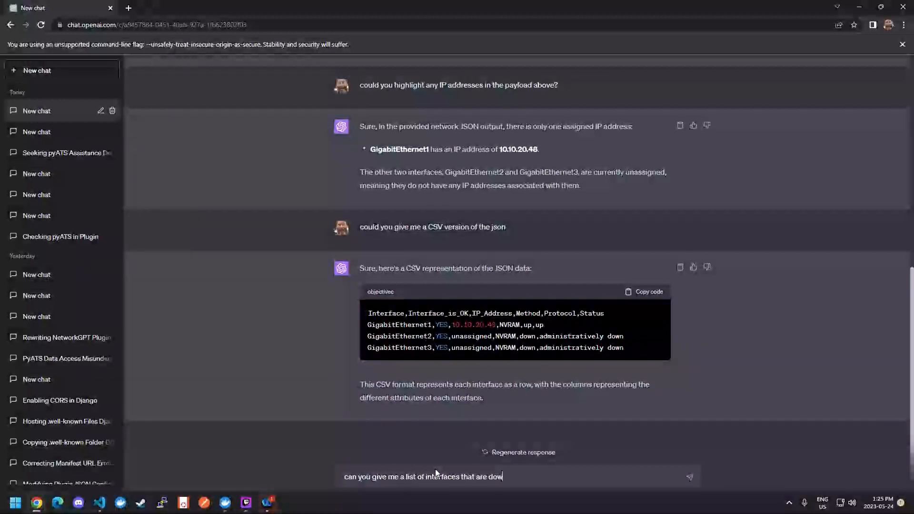
pyautogui.press('Enter')
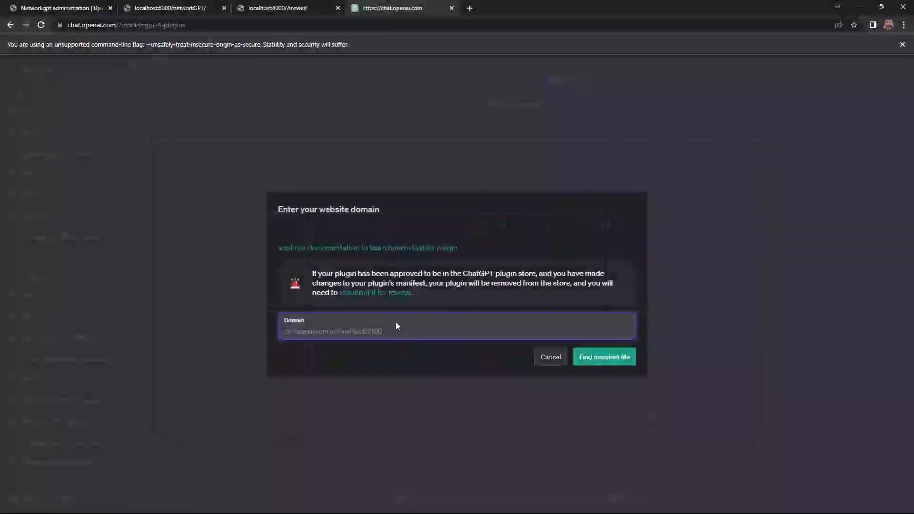
# Enter localhost:8000 as the plugin domain and find its manifest file.
pyautogui.write('localhost:8000')
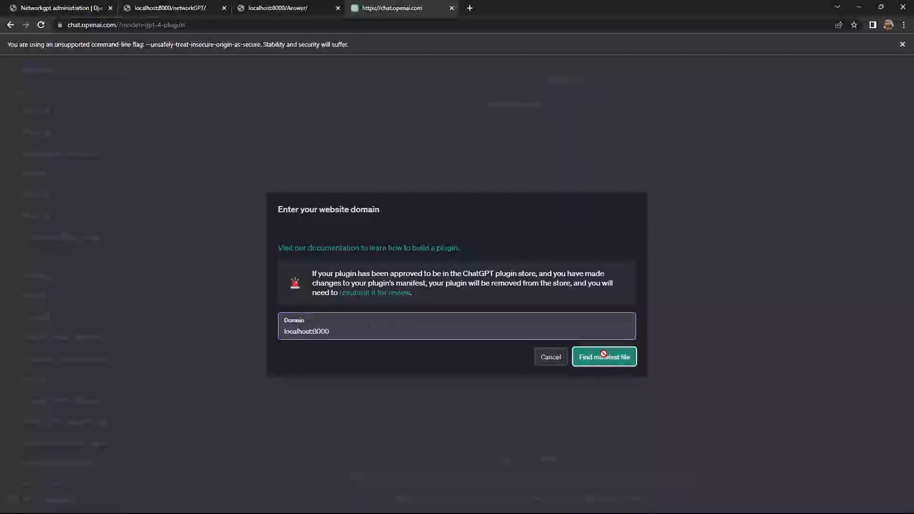
pyautogui.click(605, 356)
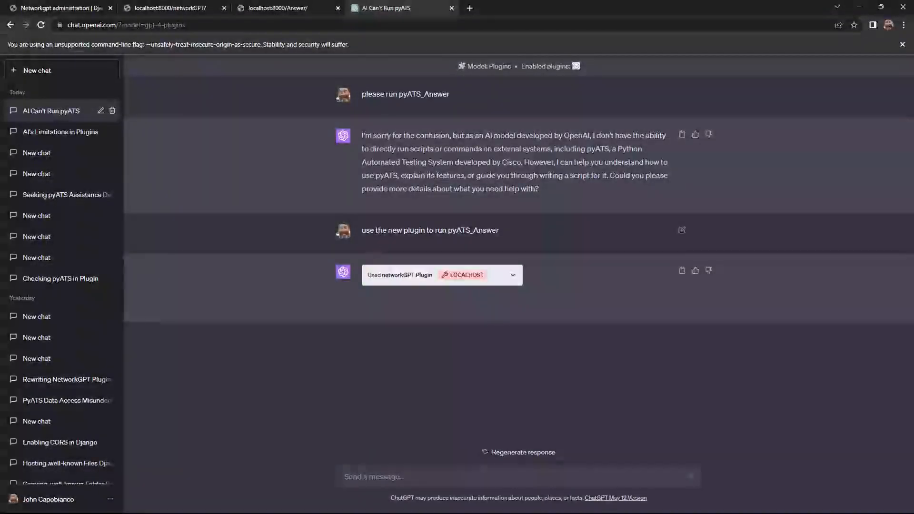
# Let the networkGPT plugin finish and read through the csr1000v-1 interface summary with status, MTU, media type and out_lost_carrier.
pyautogui.click(512, 274)
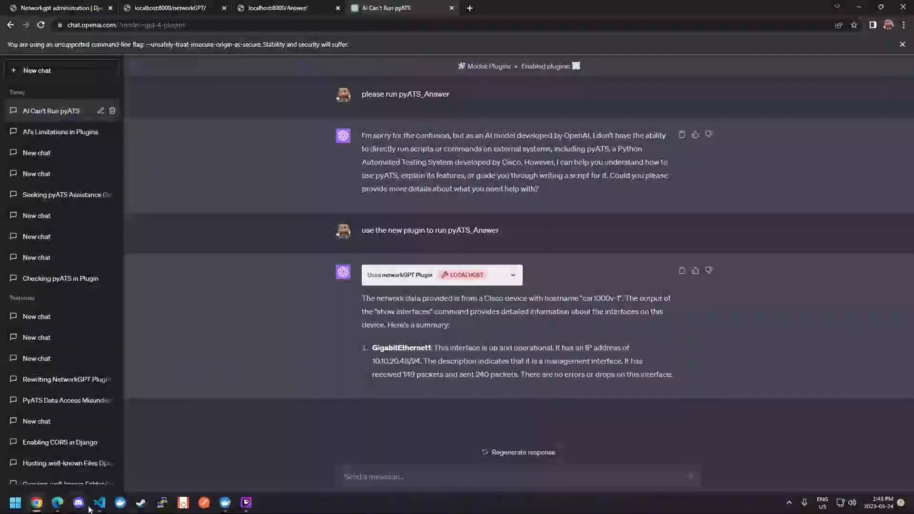
pyautogui.click(98, 501)
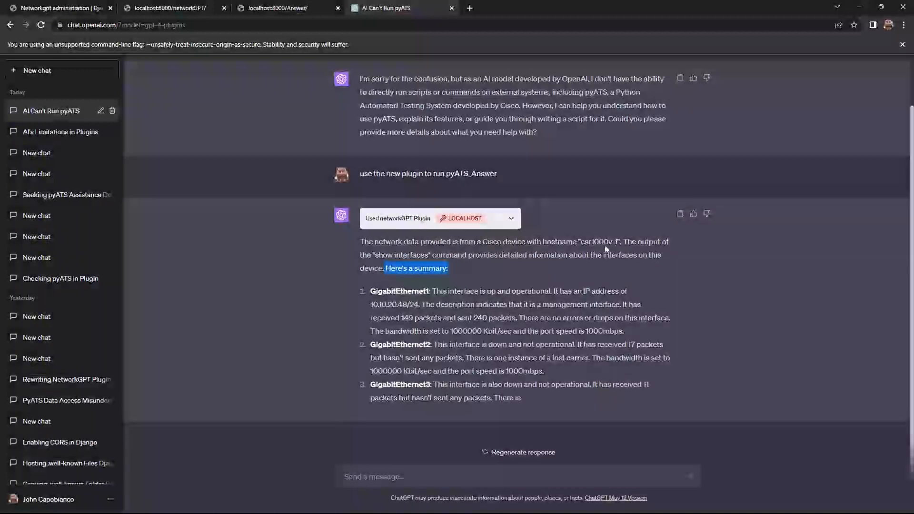
pyautogui.scroll(-3)
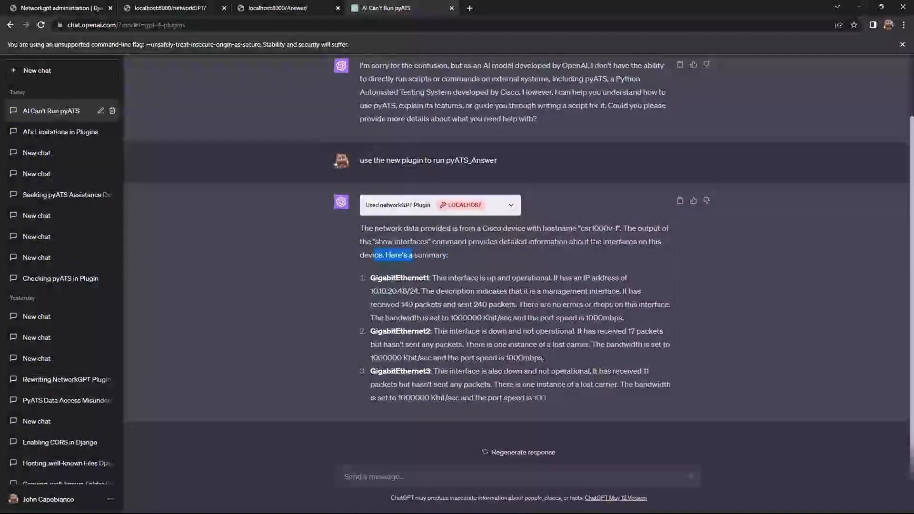
pyautogui.scroll(-3)
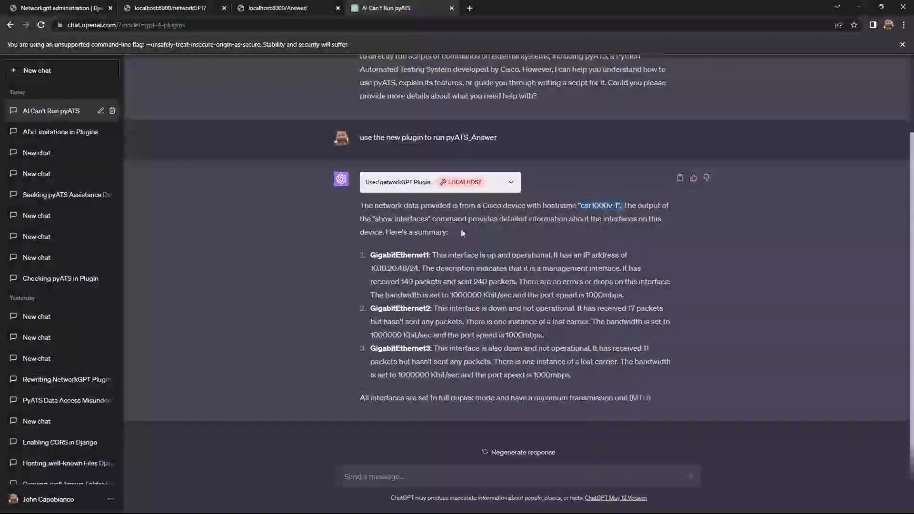
pyautogui.scroll(-3)
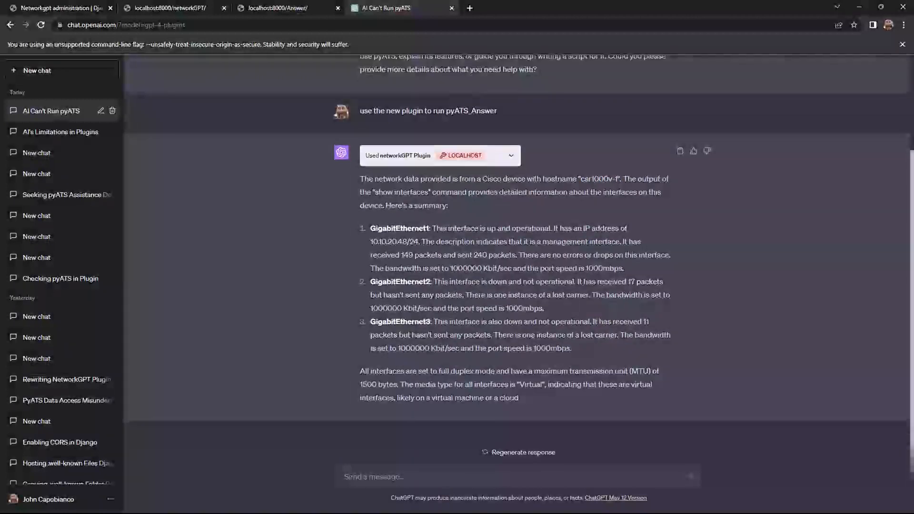
pyautogui.scroll(-3)
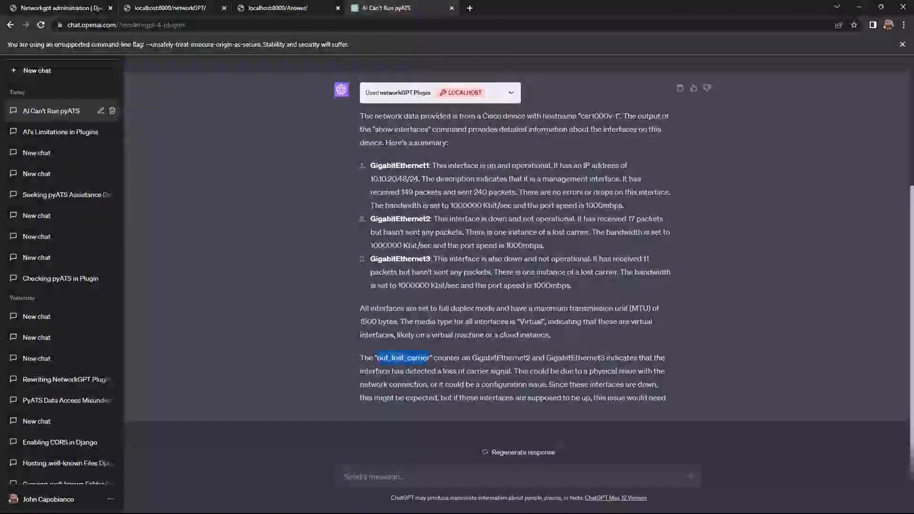
pyautogui.scroll(-3)
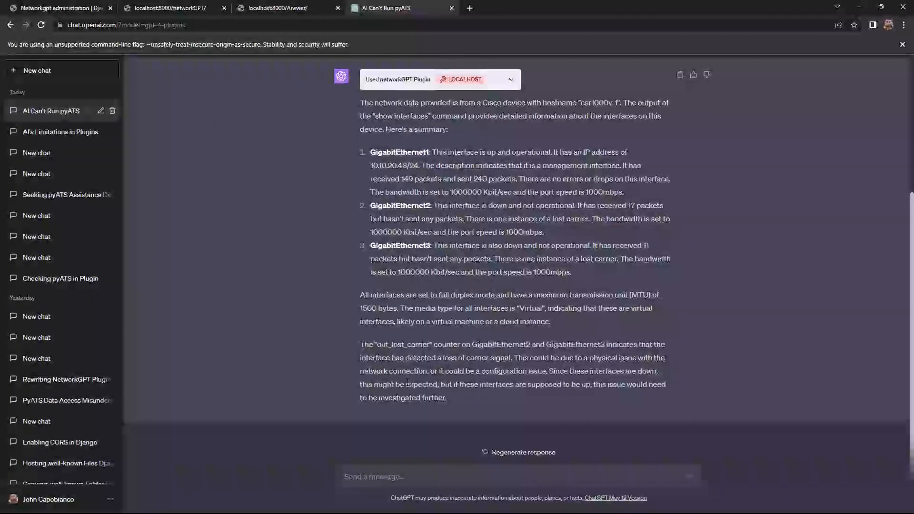
# Send 'are there any other important details in the counters per interface'.
pyautogui.click(408, 476)
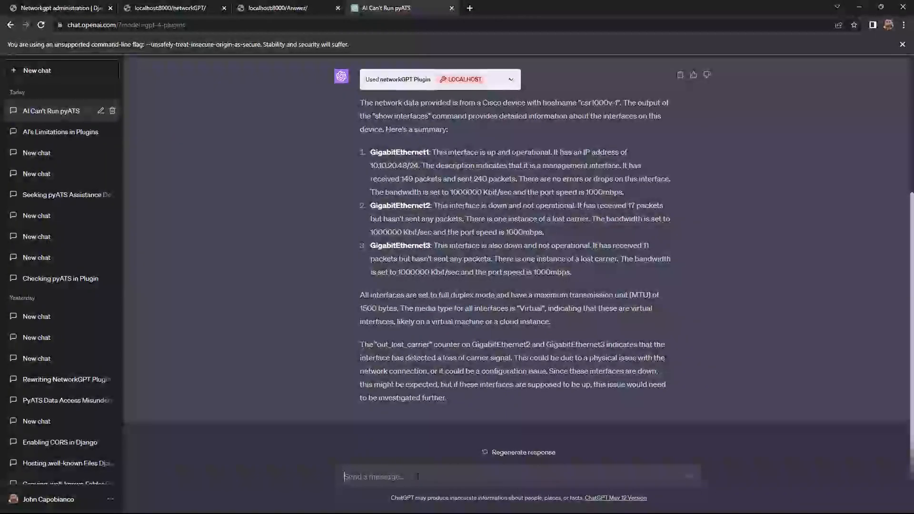
pyautogui.write('are there')
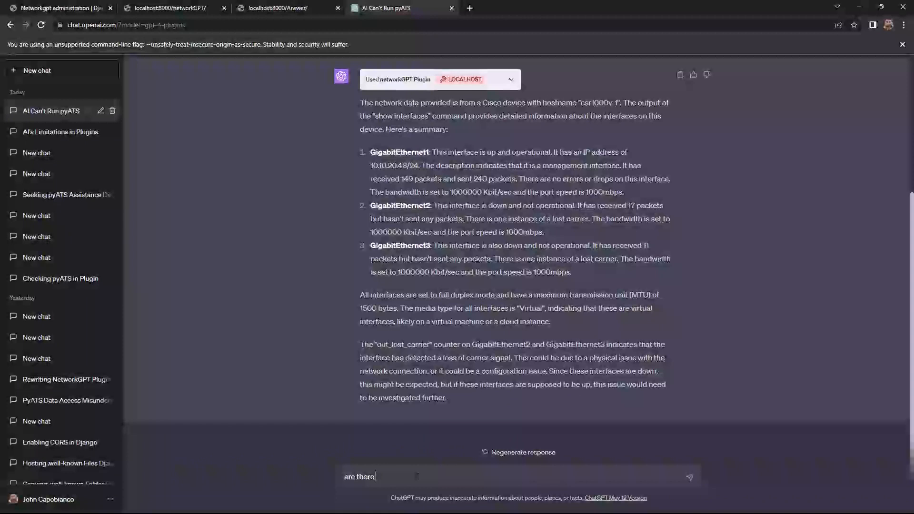
pyautogui.write('any other important details in the o')
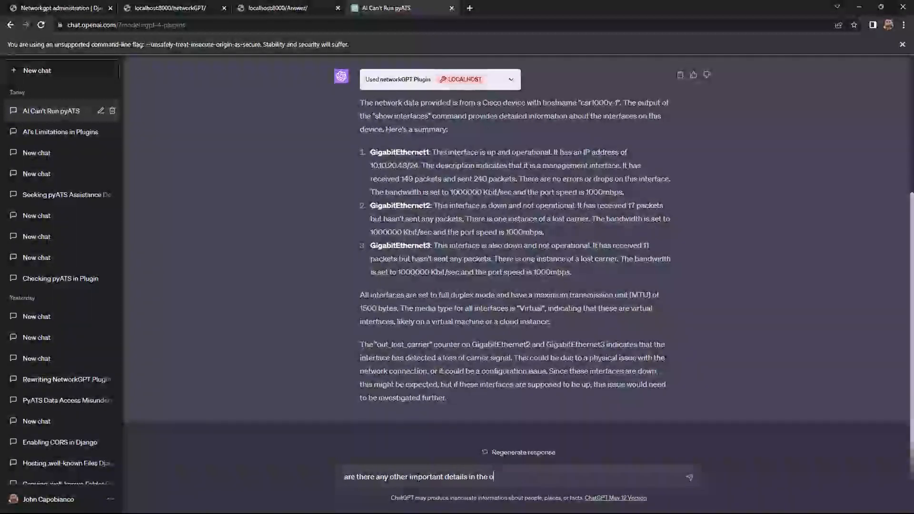
pyautogui.write('counters')
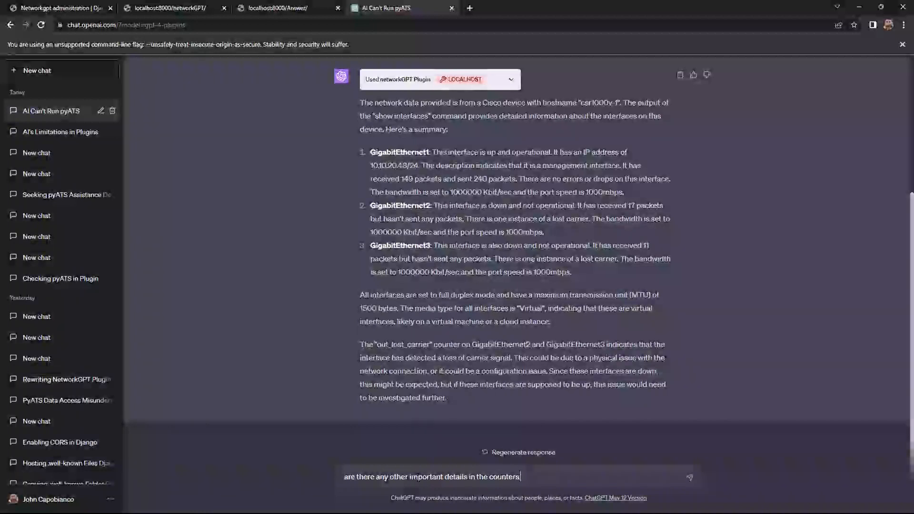
pyautogui.write('per interface')
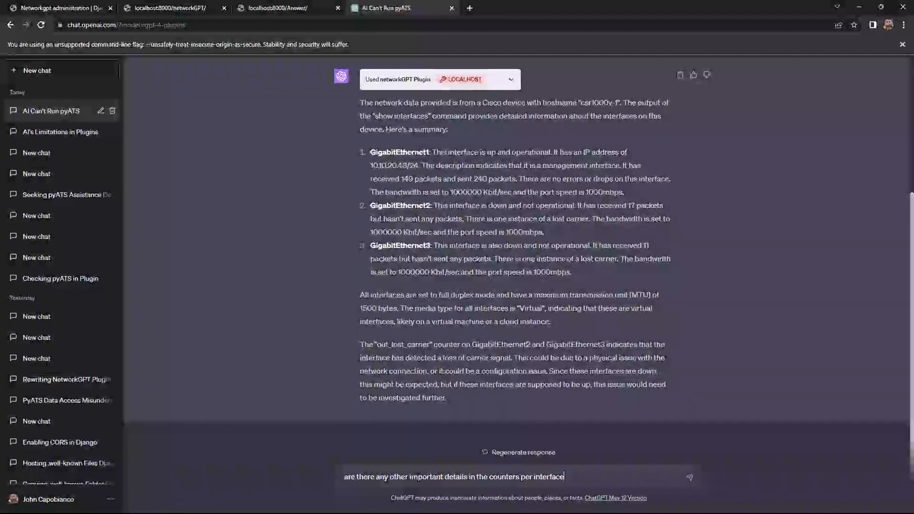
pyautogui.press('Enter')
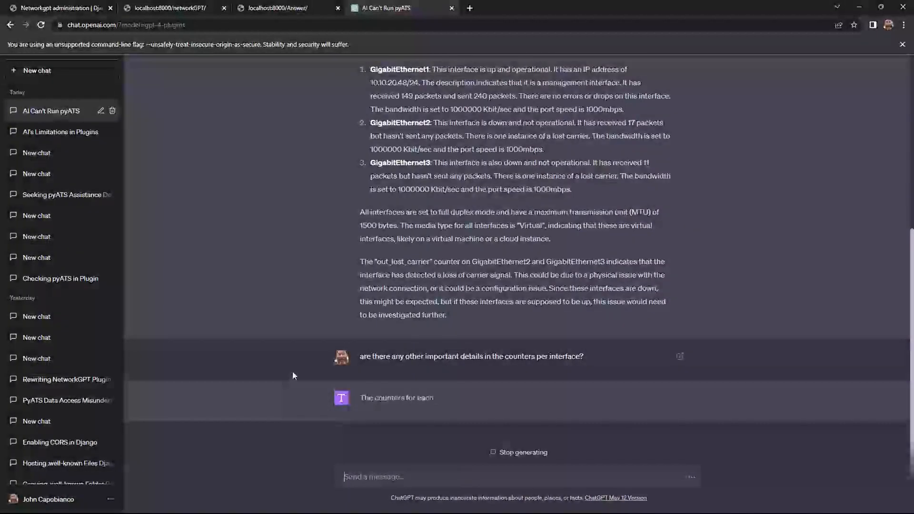